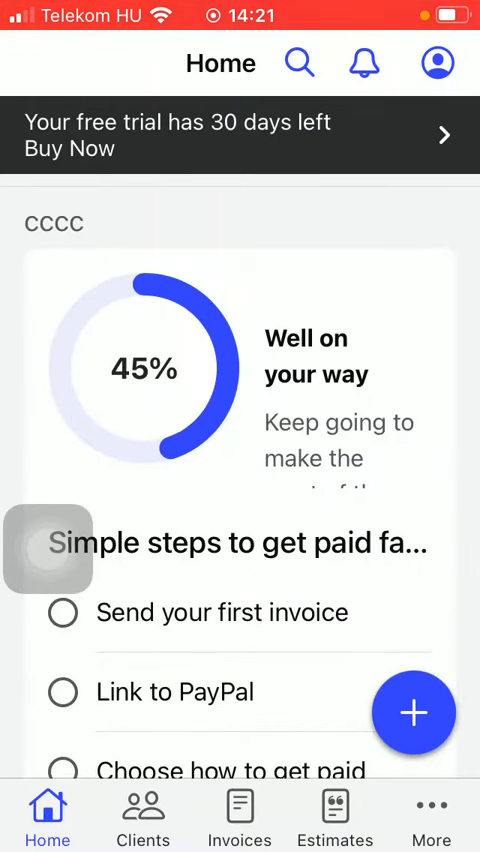
Go to More and open the empty Time tracking section
left_click(431, 815)
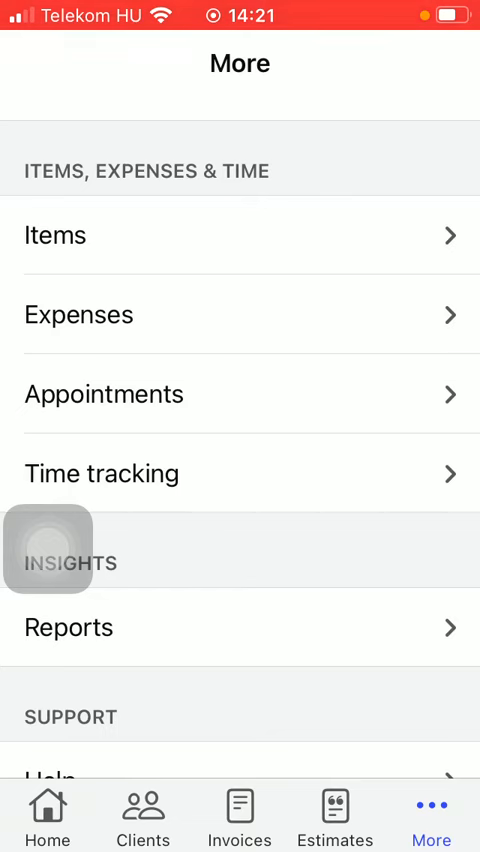
left_click(102, 473)
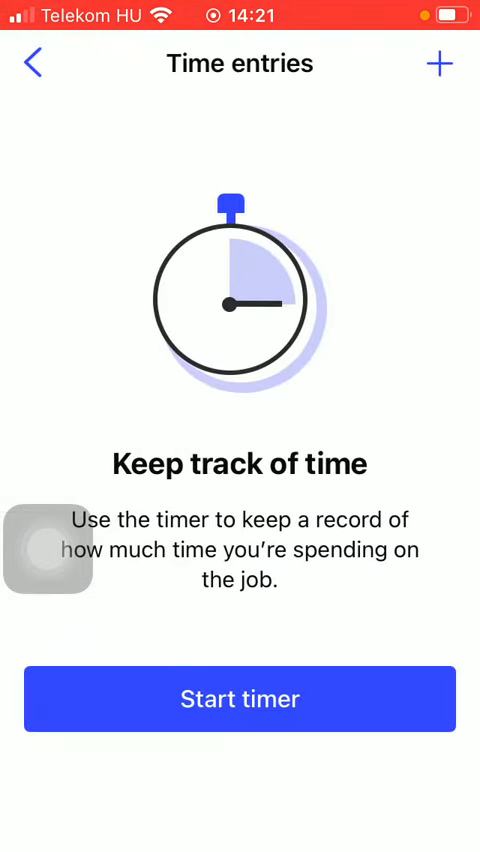
Start a new timer entry and enter the note 'Job'
left_click(240, 699)
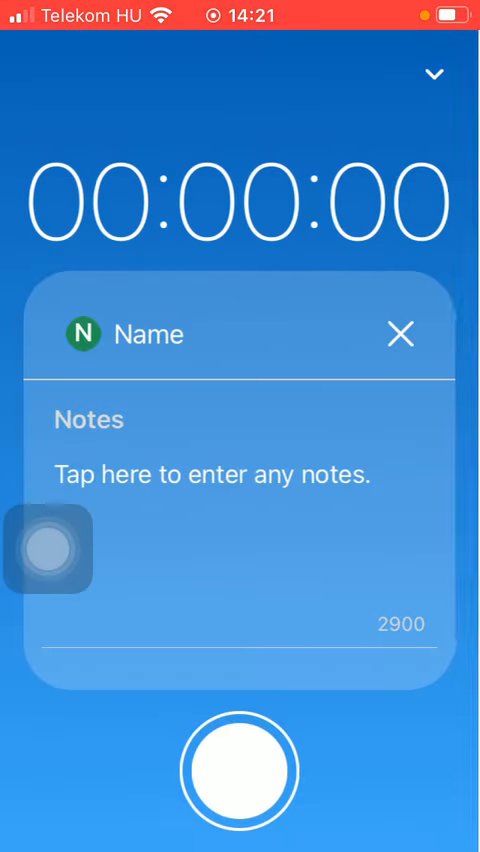
left_click(213, 475)
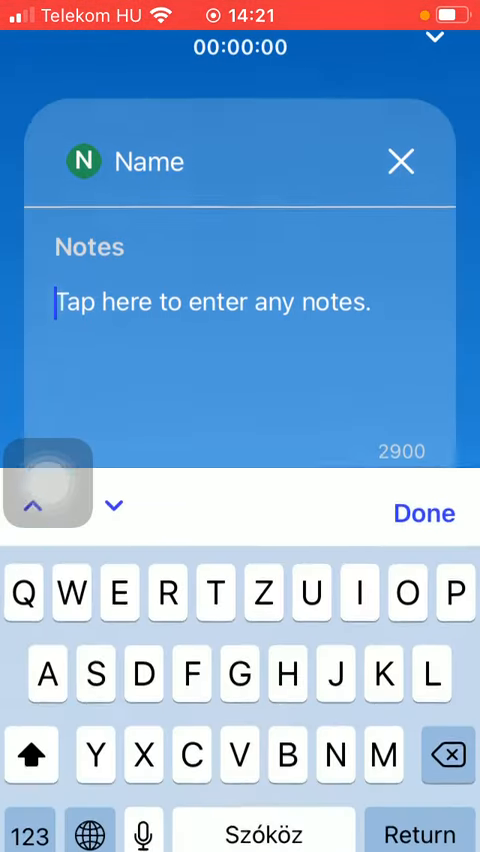
type("Job")
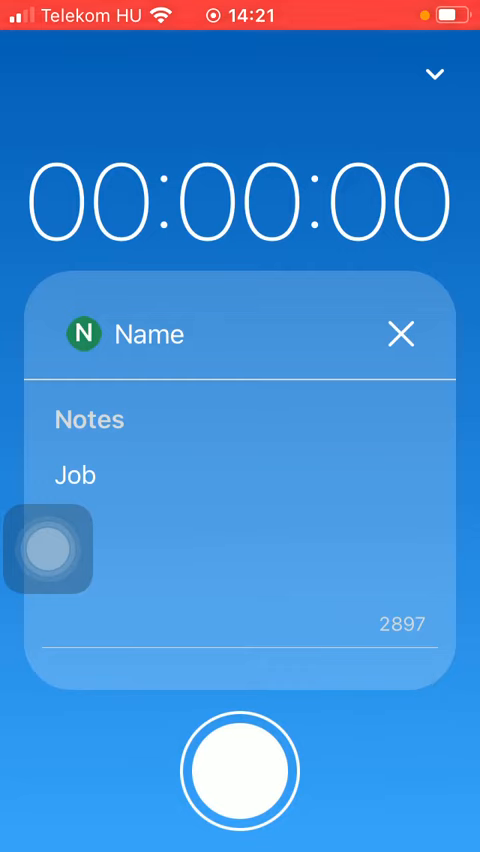
Run the timer and stop it, saving the 14:21 'Job' time entry
left_click(240, 770)
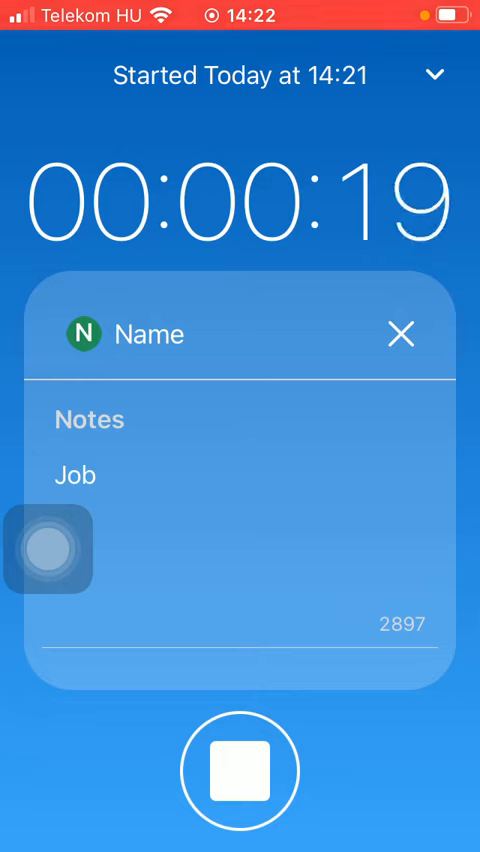
left_click(239, 770)
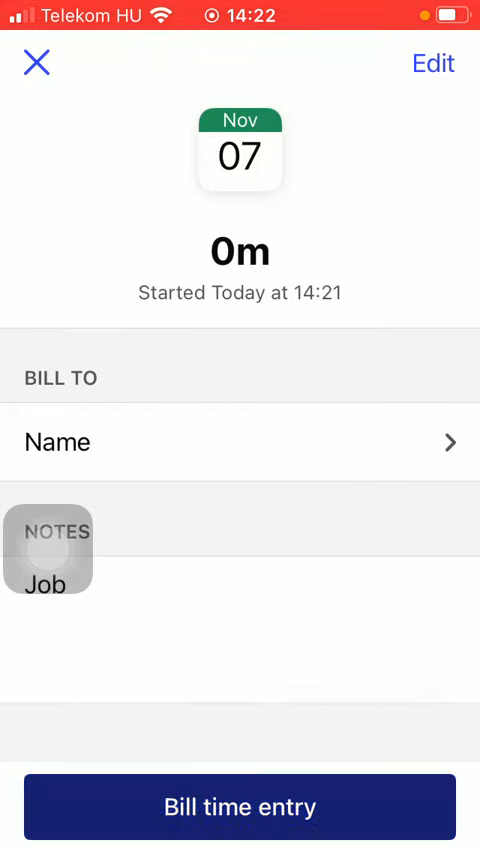
Bill the 'Job' time entry and add it to Invoice 1 as a line item
left_click(240, 806)
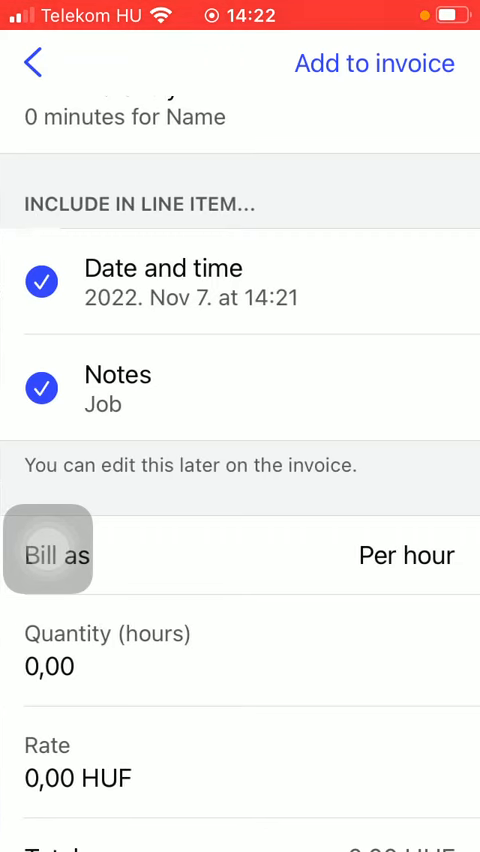
scroll("down", 3)
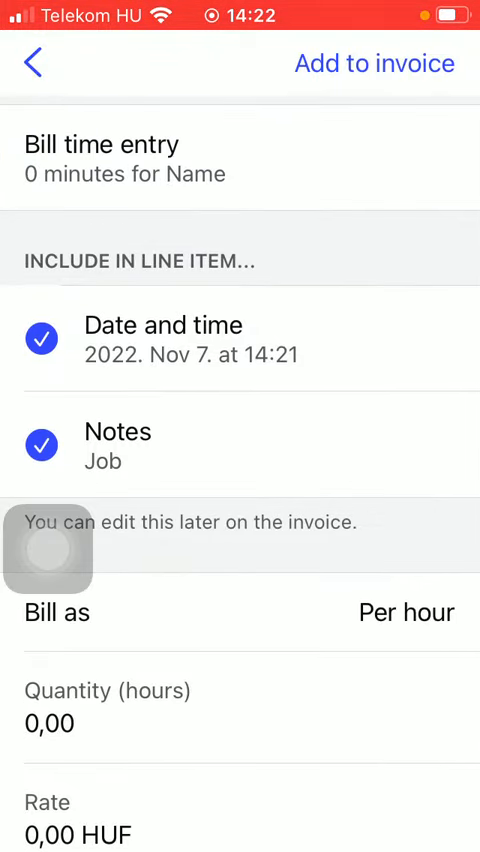
scroll("down", 3)
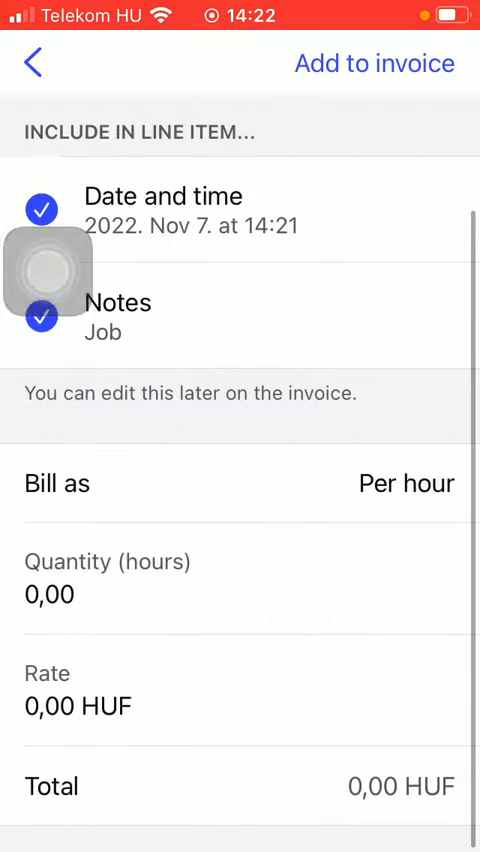
scroll("down", 3)
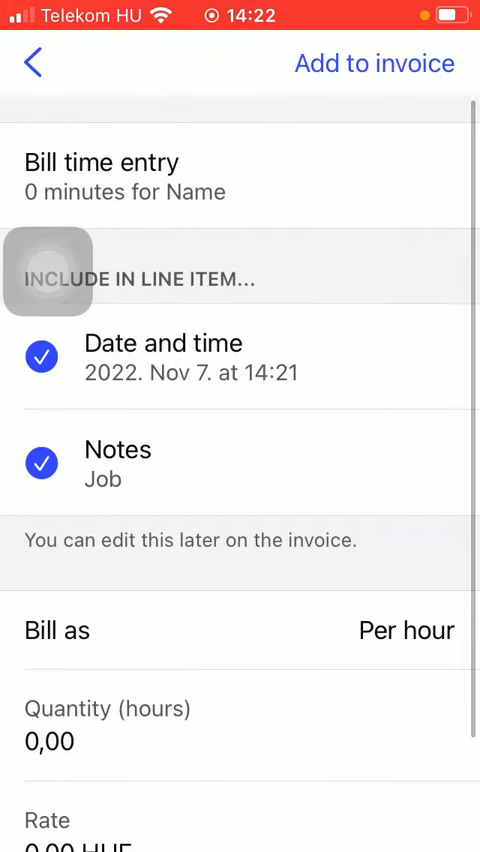
left_click(375, 63)
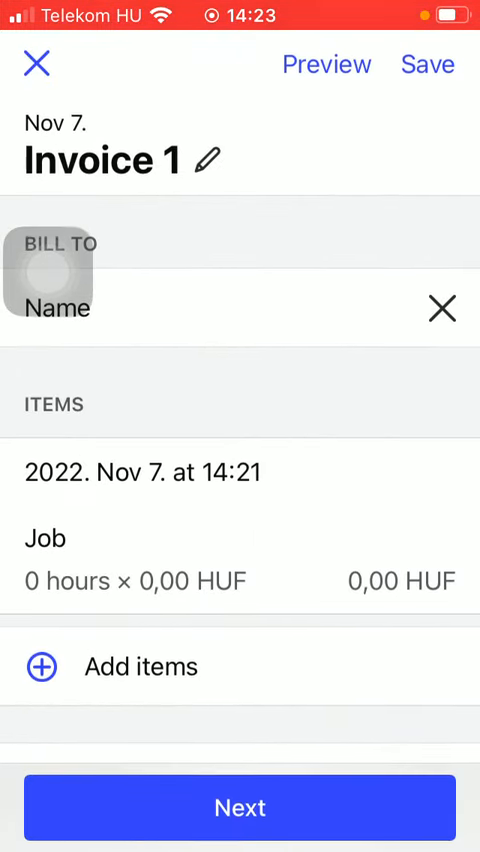